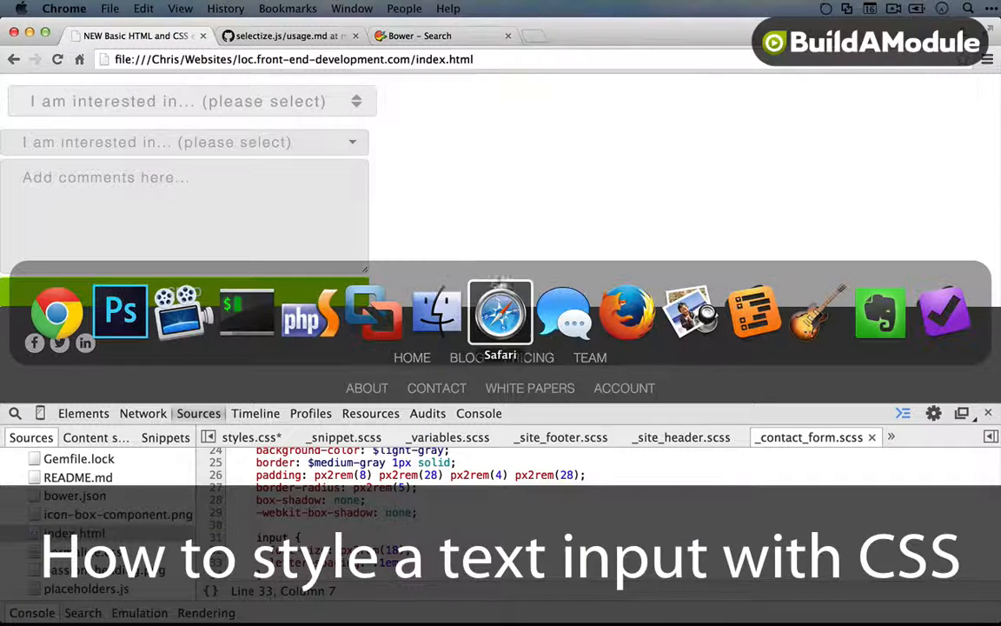
- Switch from the browser to Photoshop to find the contact-text-inputs.png mockup
click(120, 311)
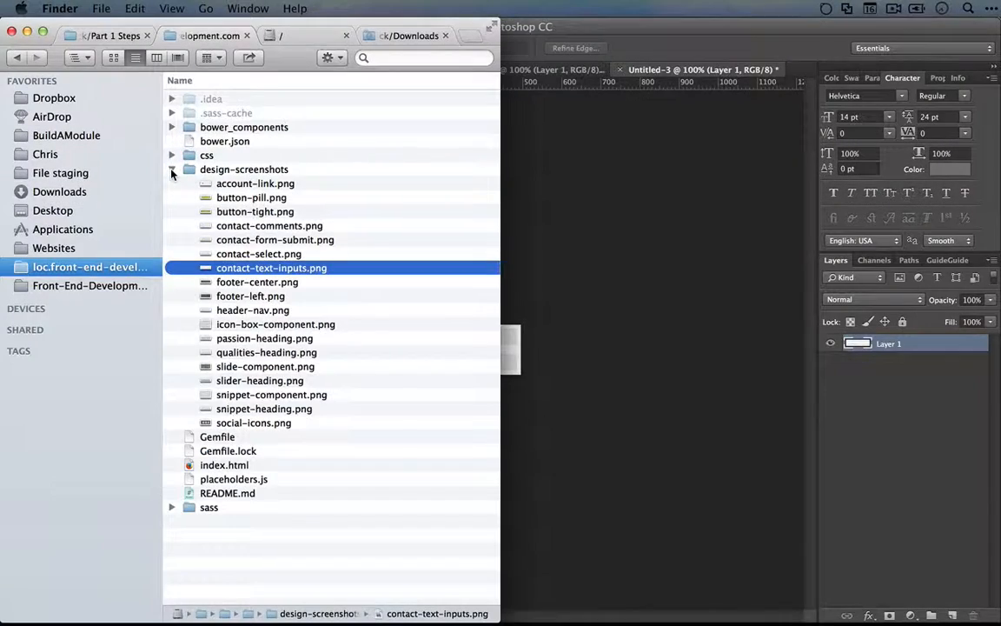
- Bring PhpStorm with index.html to the front
click(172, 170)
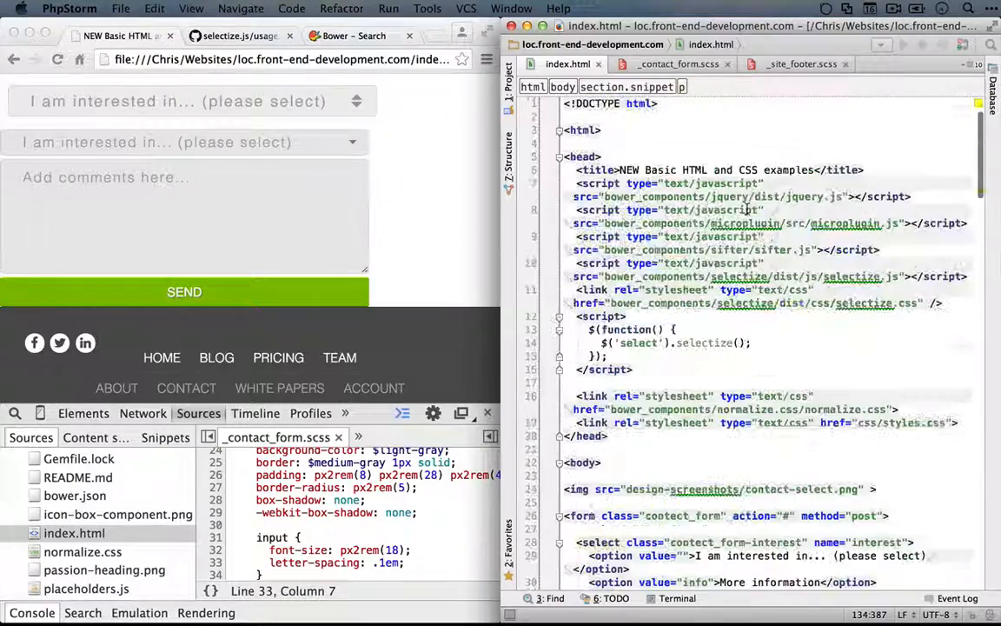
- Select the old contact-select screenshot name in the img src for replacement
scroll(down, 3)
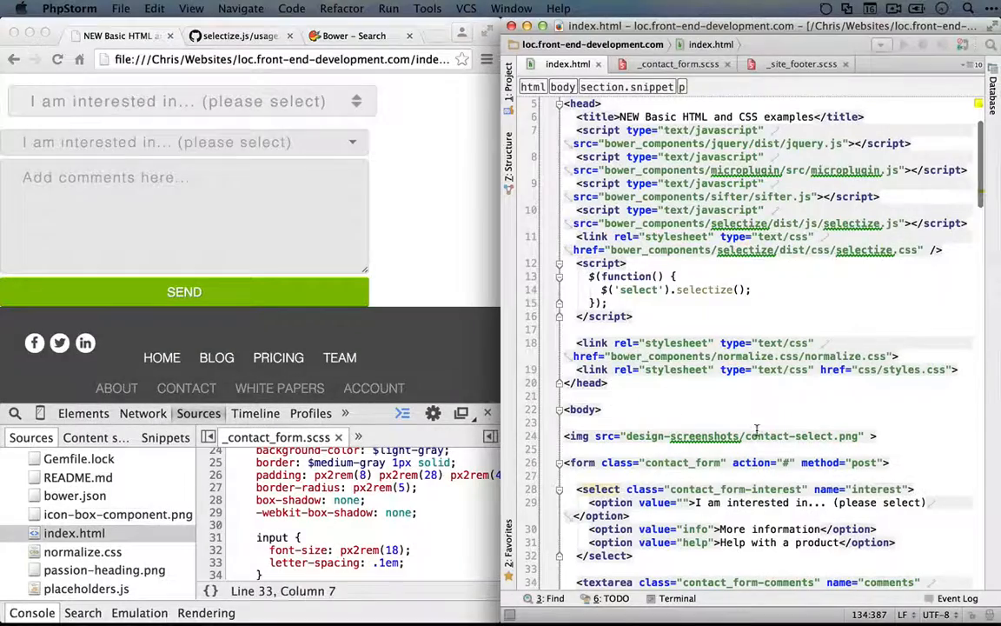
double_click(814, 437)
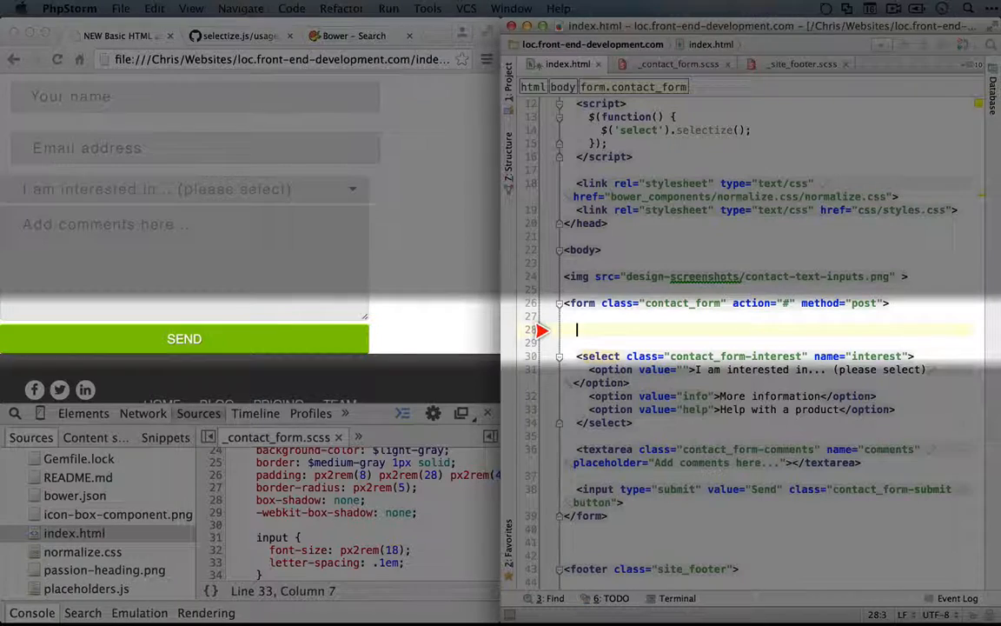
- Type an input tag with type, name="name", placeholder "Your name" and a contact class
text(<input)
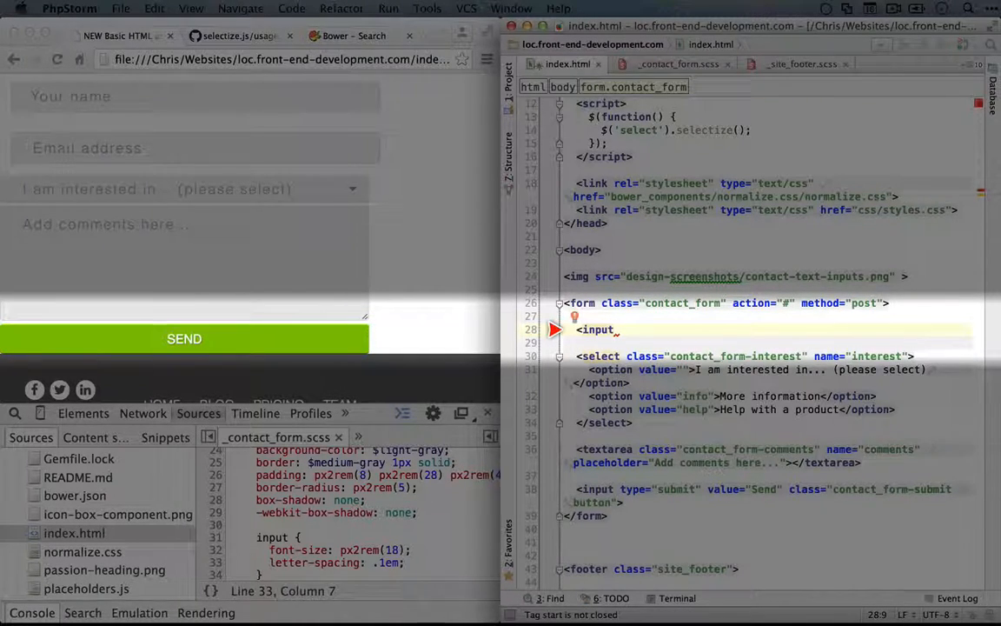
text(type="text)
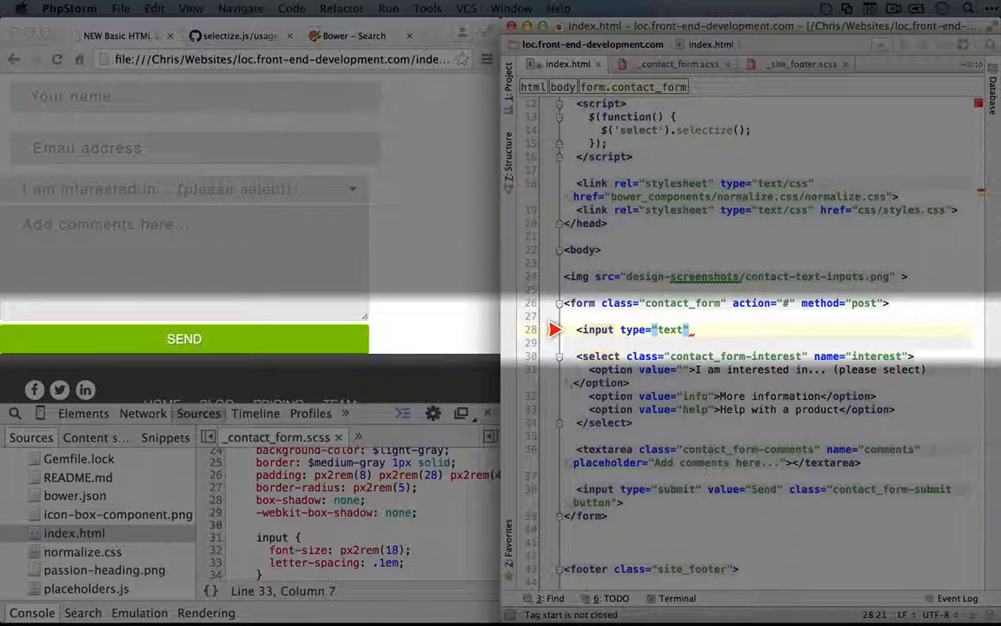
text(name=")
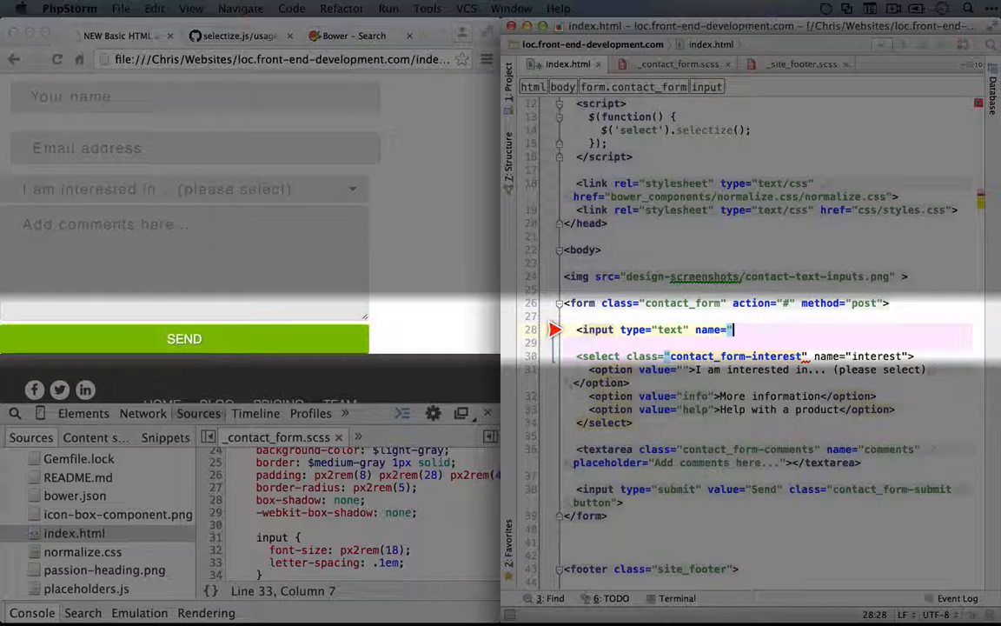
text(name="name" placeholder="Your name")
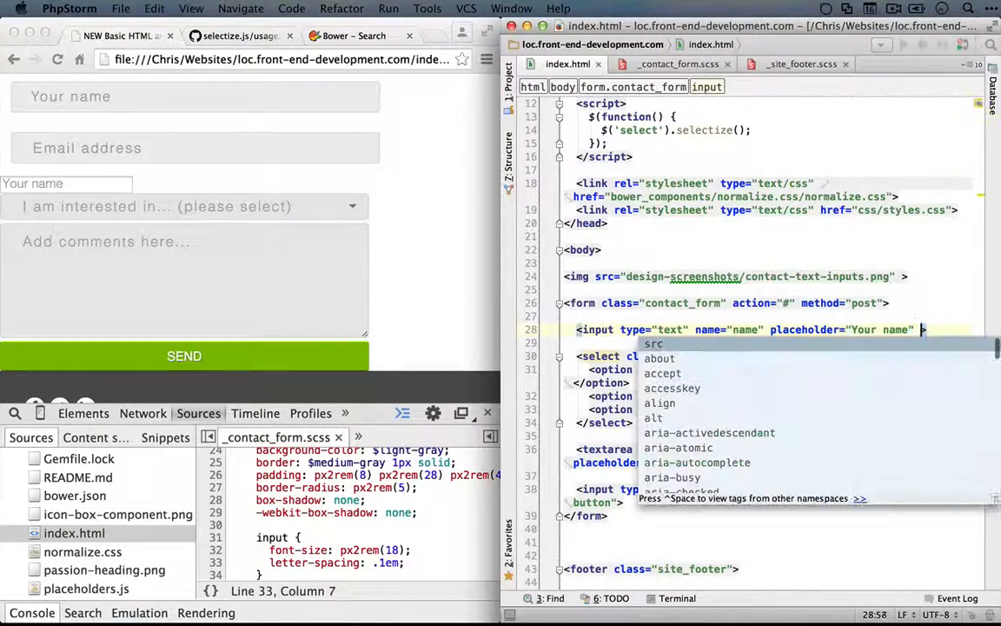
text(class="co)
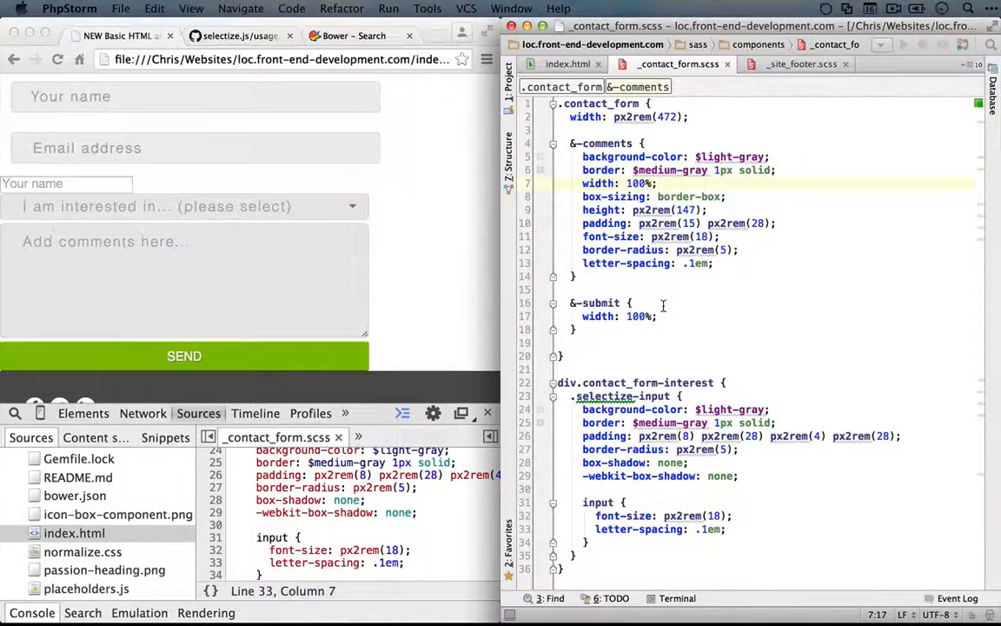
- Create an &-name rule holding the copied &-comments declarations, then review below
text(&-name {)
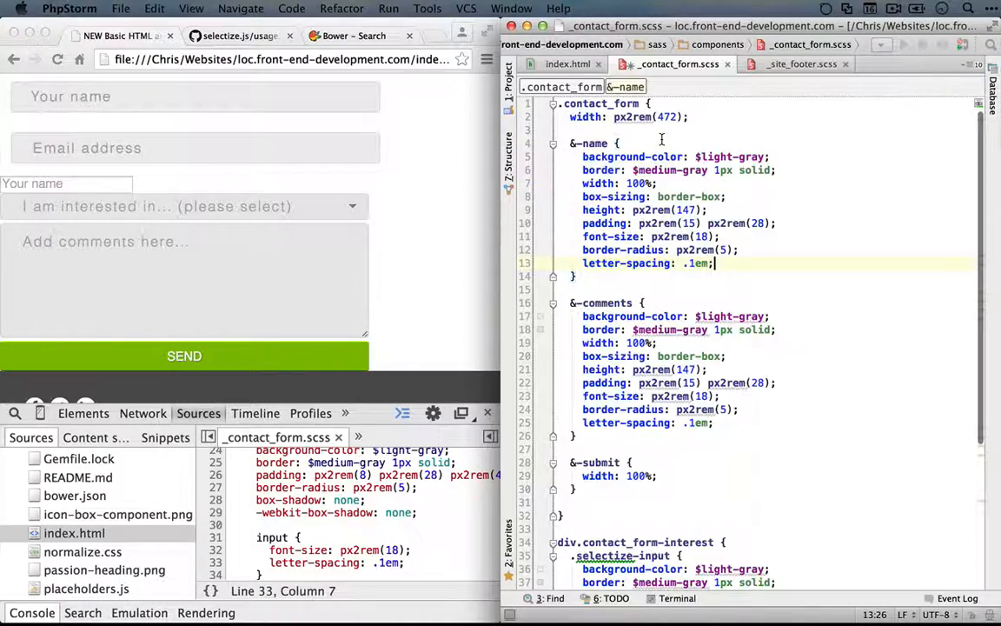
scroll(down, 3)
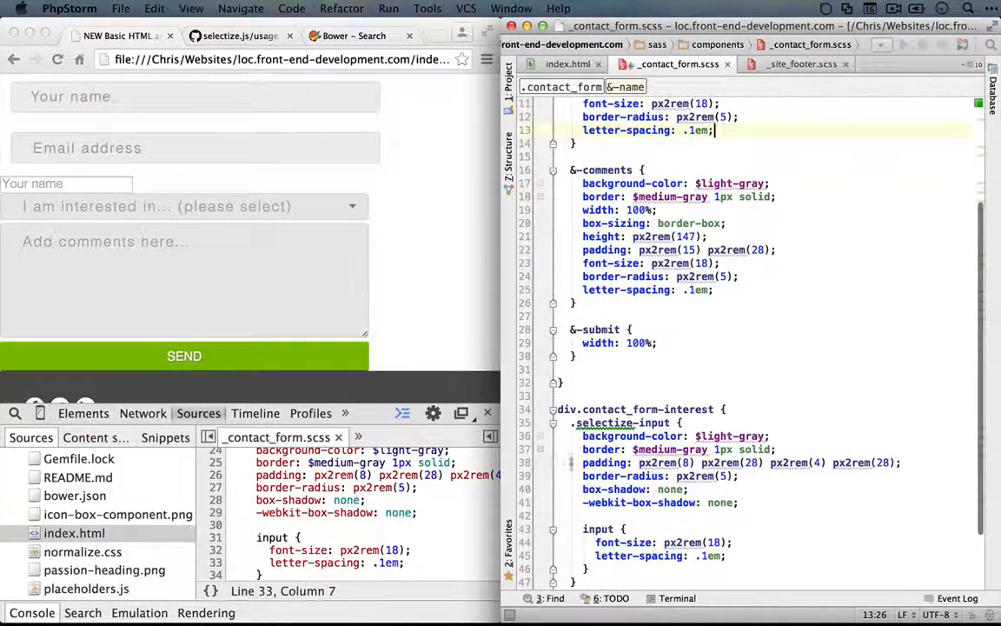